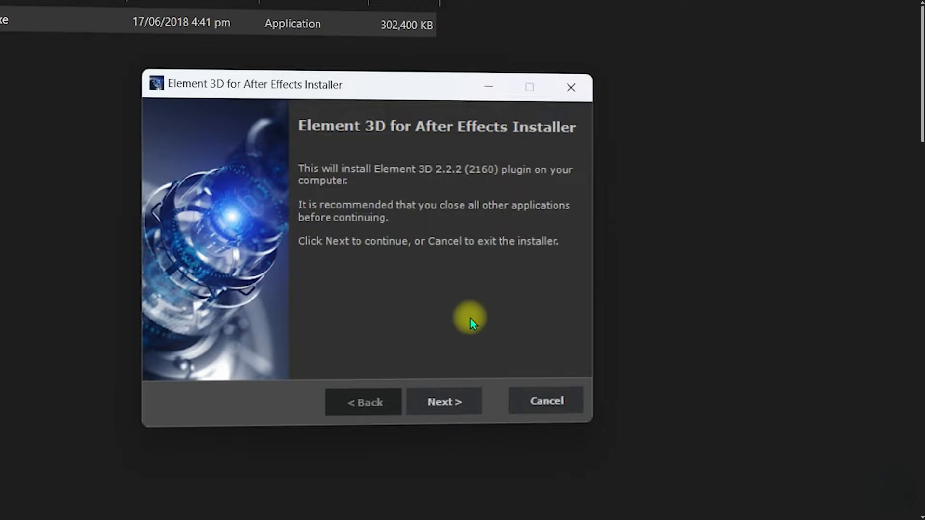
Step: Continue the Element 3D installer and start a new After Effects project
click(444, 401)
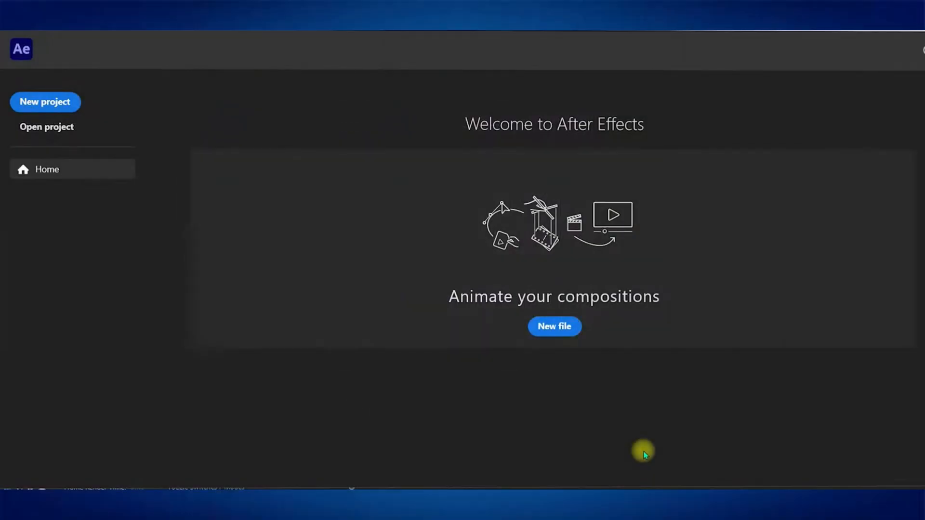
click(555, 327)
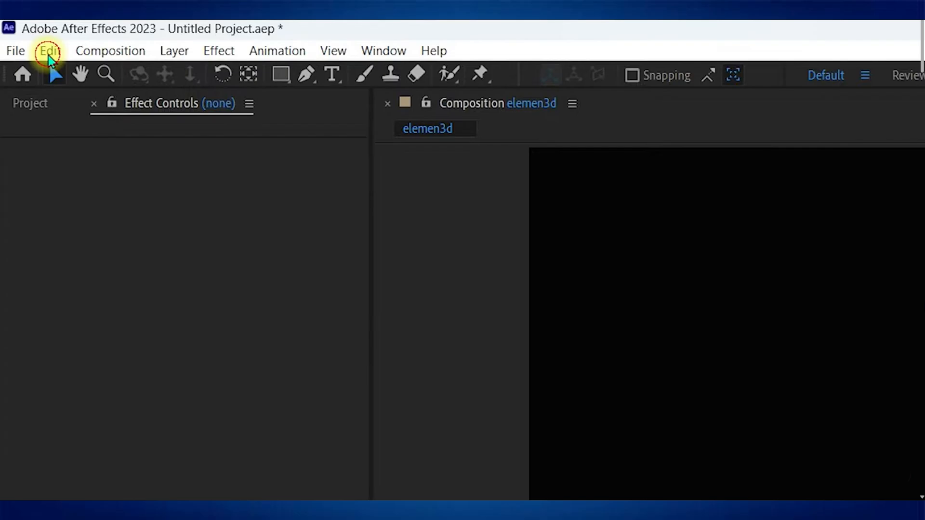
Step: Open Scripting & Expressions preferences with scripts allowed to write files and access the network
click(46, 50)
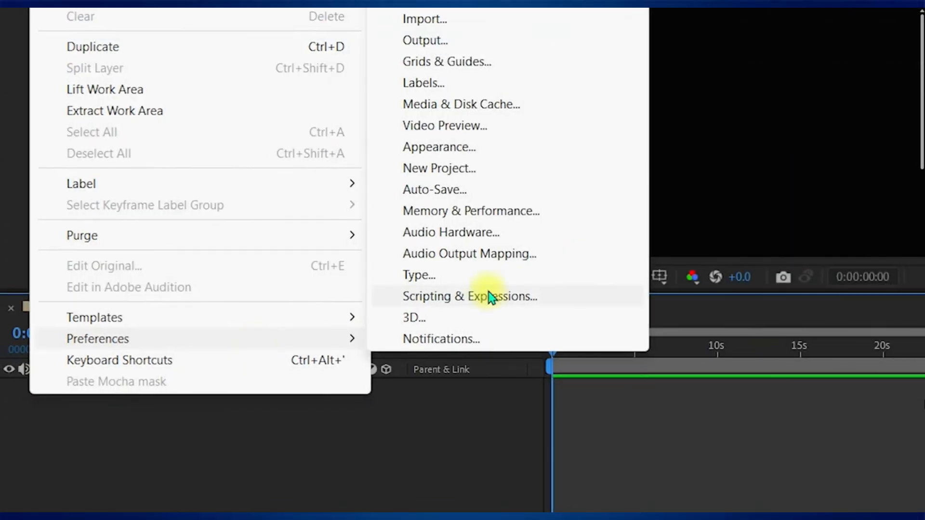
click(471, 296)
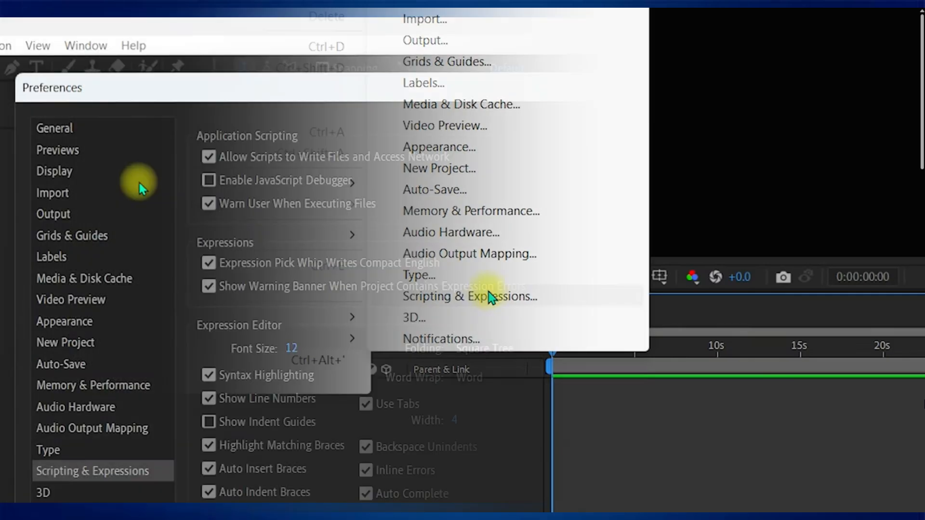
click(470, 297)
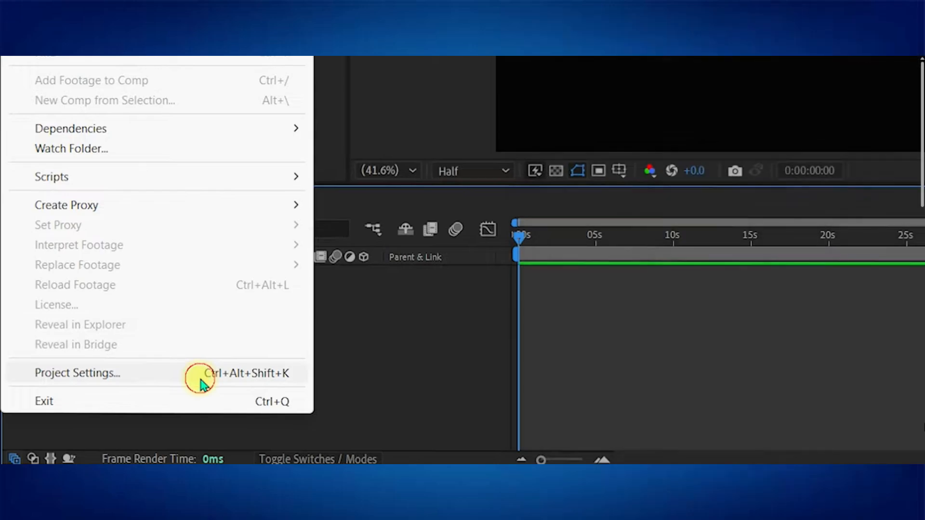
Step: Set Project Settings video rendering to Mercury GPU Acceleration (OpenCL) and confirm
click(74, 374)
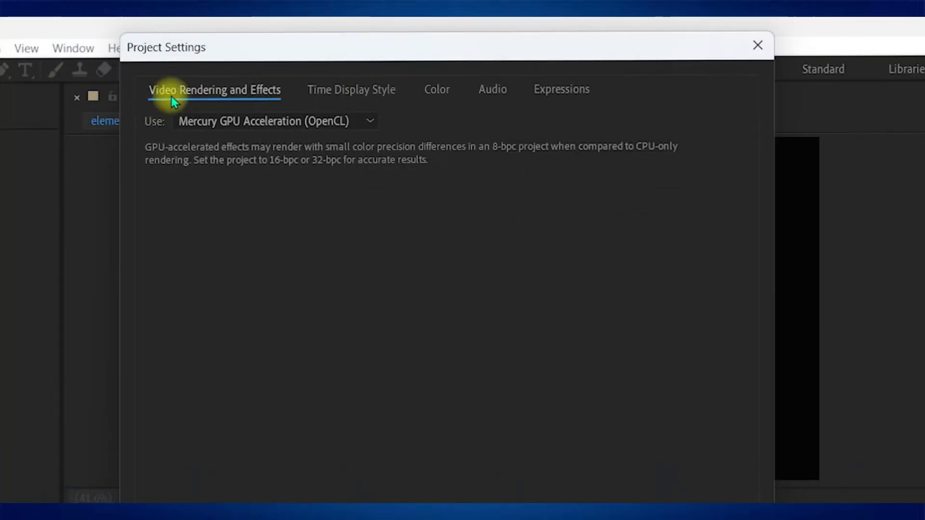
click(273, 121)
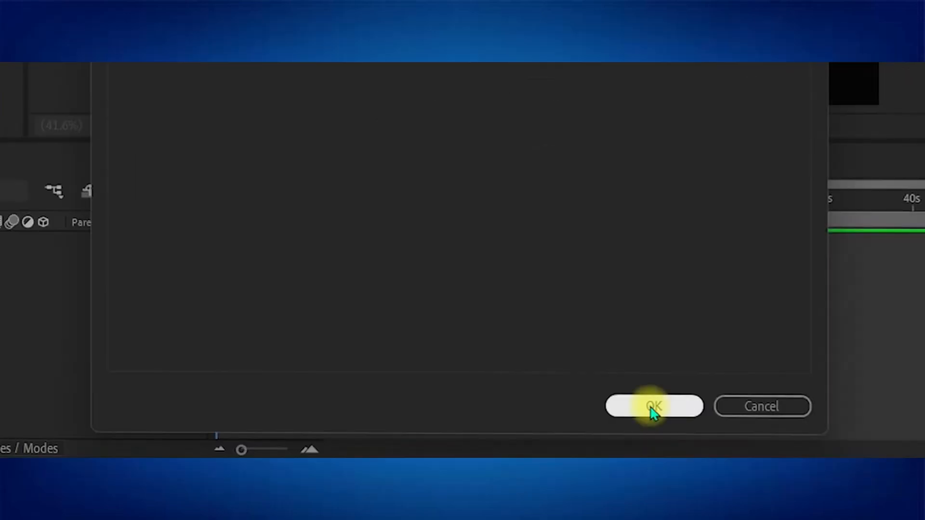
click(652, 406)
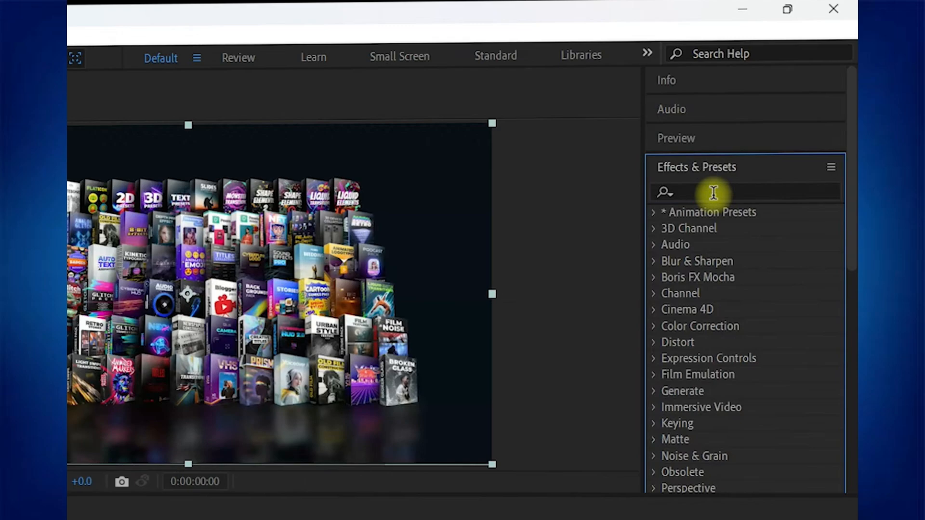
Step: Search Effects & Presets for 'elem' to reveal Element under Video Copilot
text(elem)
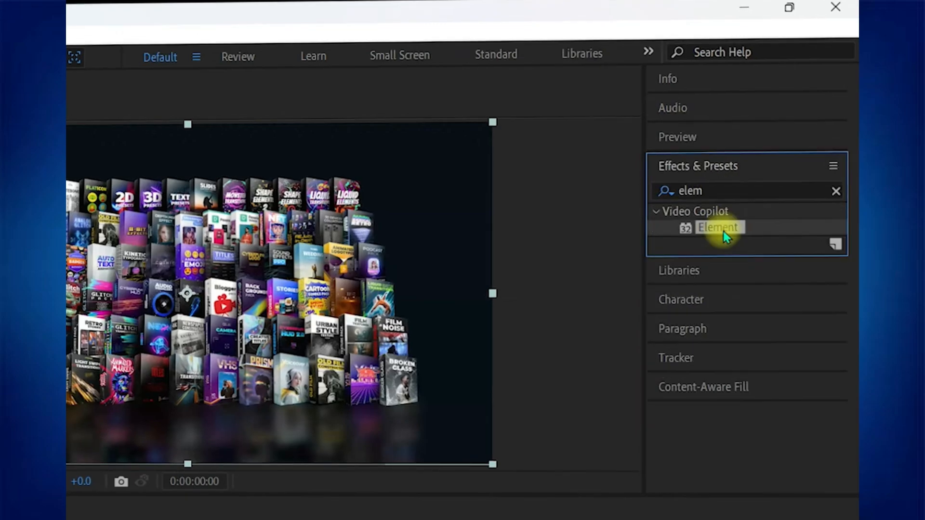